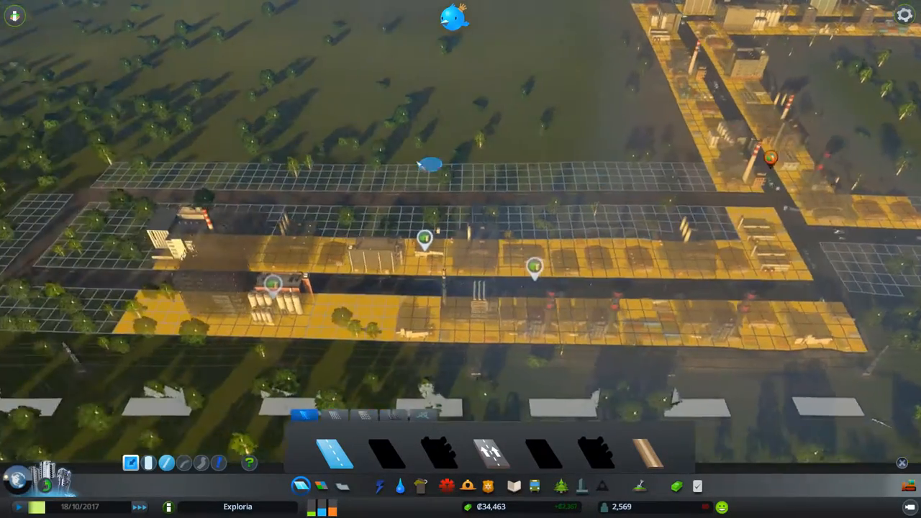
Paint yellow residential zoning along the strips beside the new roads
left_click(400, 487)
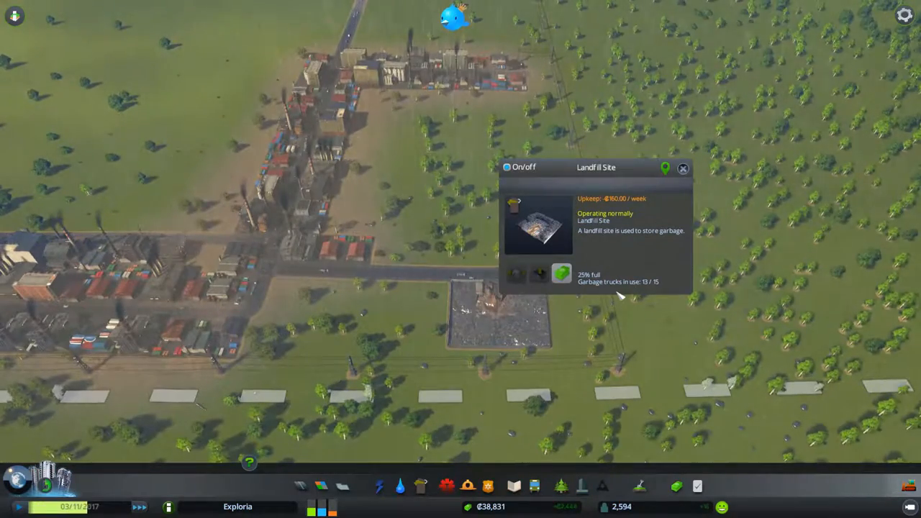
left_click(420, 486)
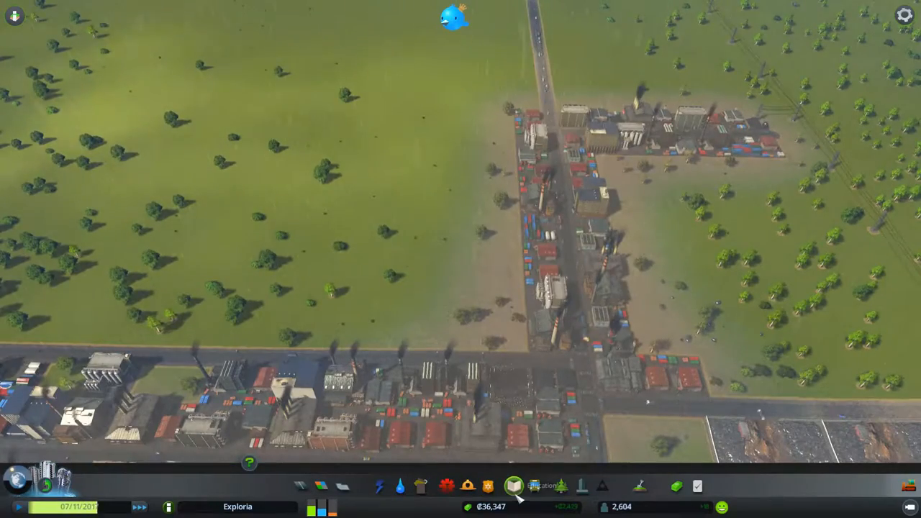
mouse_move(380, 486)
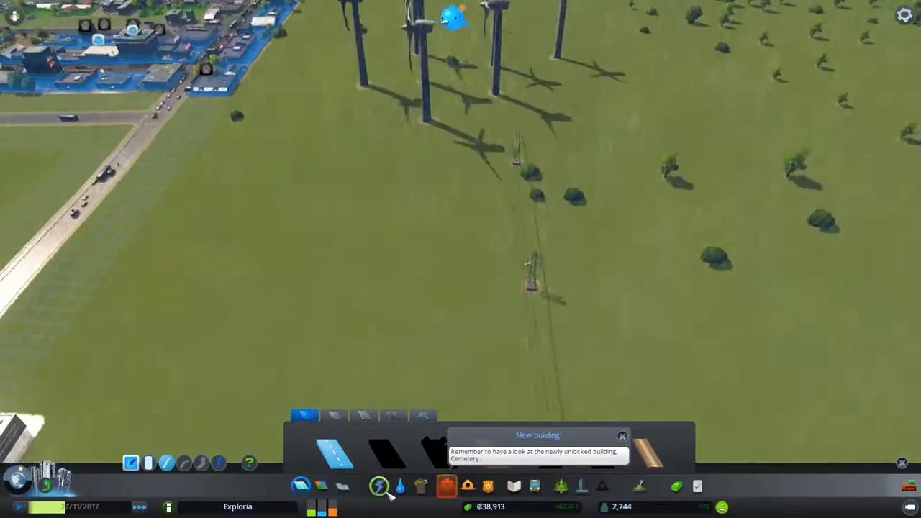
Place an additional power plant on open land beside the city with the electricity overlay shown
left_click(380, 487)
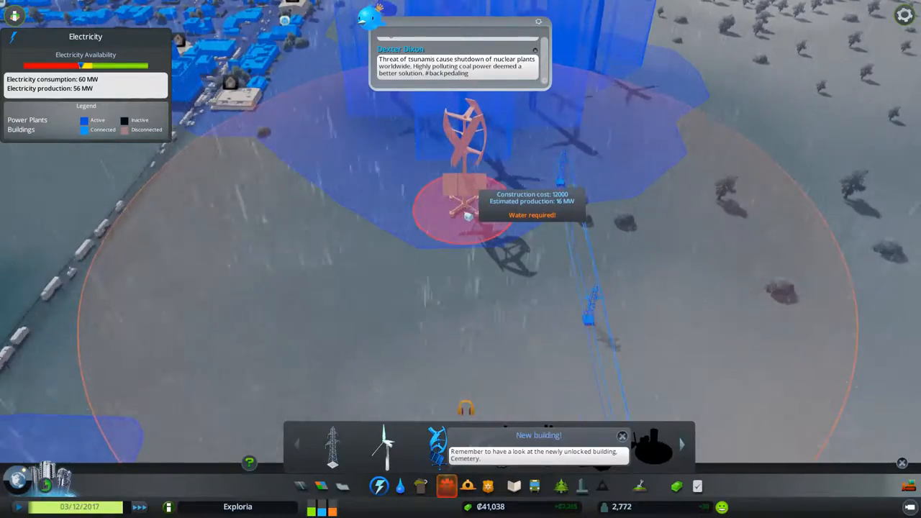
left_click(400, 487)
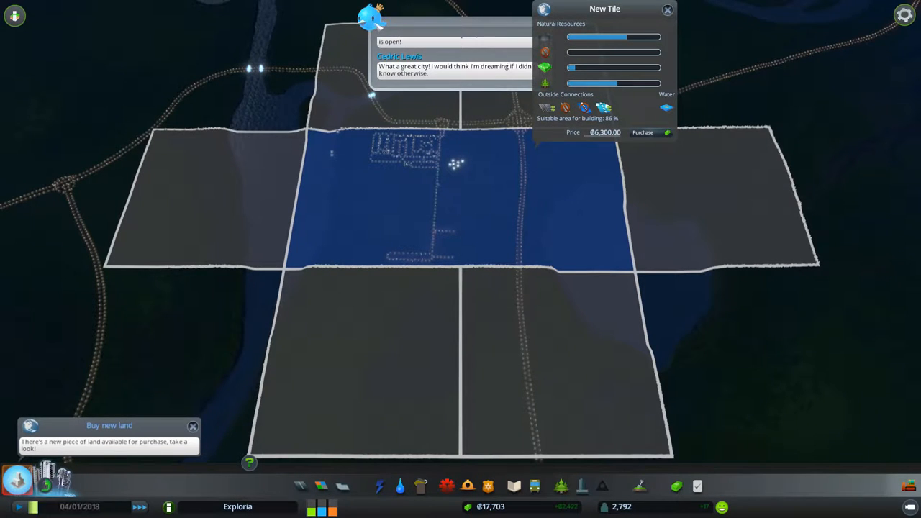
View an adjacent map tile's resources, connections and €6,300 purchase price
left_click(668, 8)
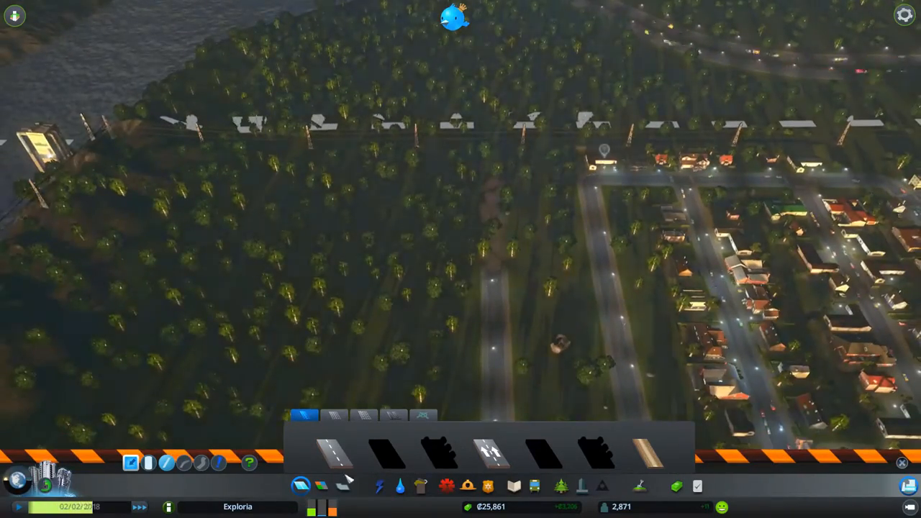
Zone the plots along the main roads as commercial
left_click(339, 452)
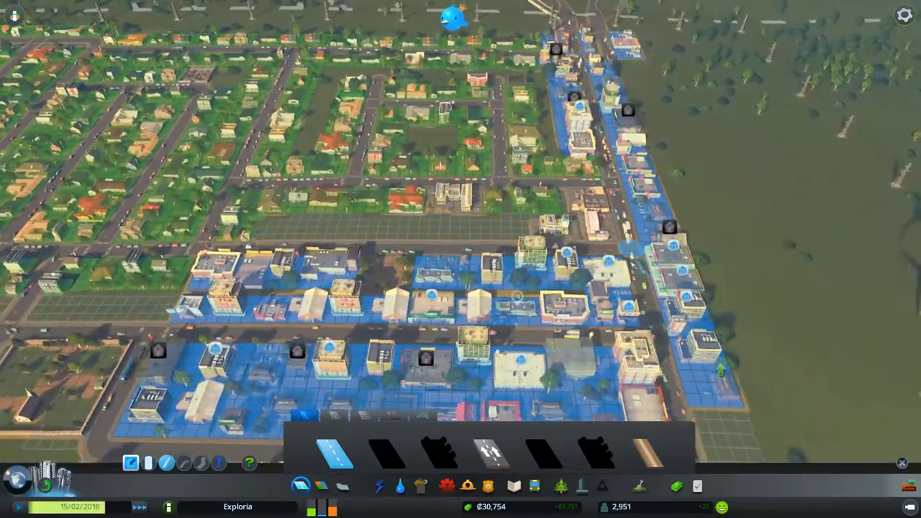
Draw a road loop enclosing the empty land beside the housing grid
left_click(468, 486)
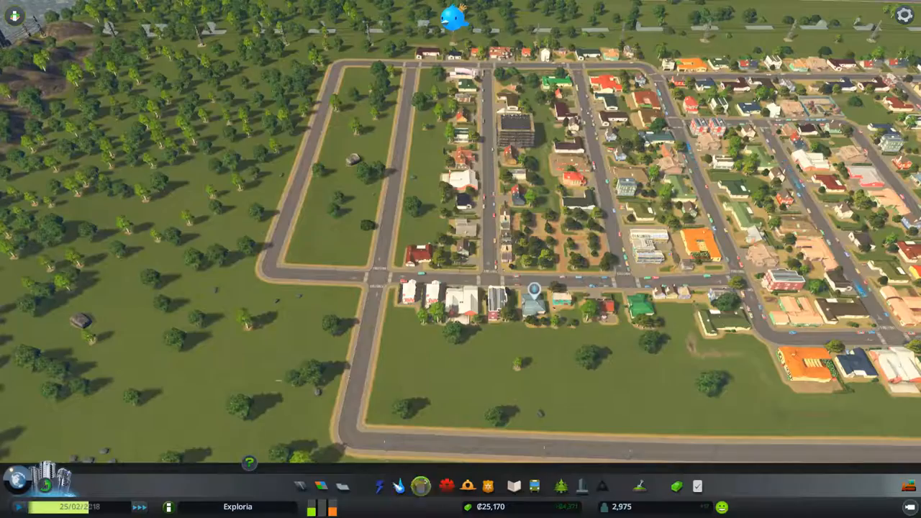
Lay out another large road loop around empty grassland next to the commercial blocks
left_click(380, 486)
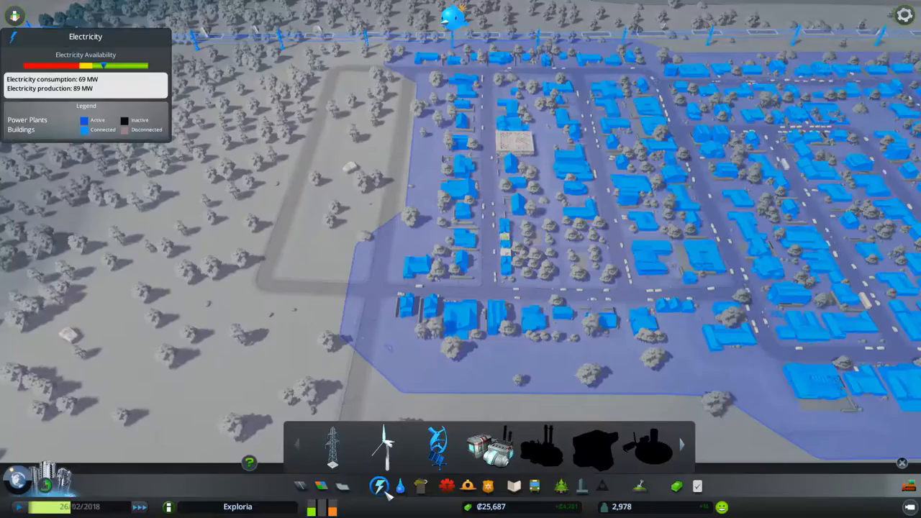
left_click(400, 487)
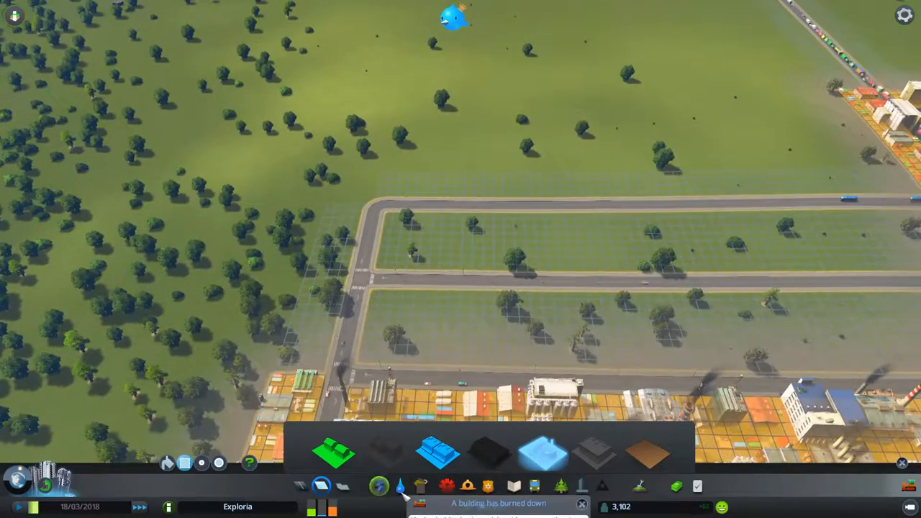
left_click(400, 487)
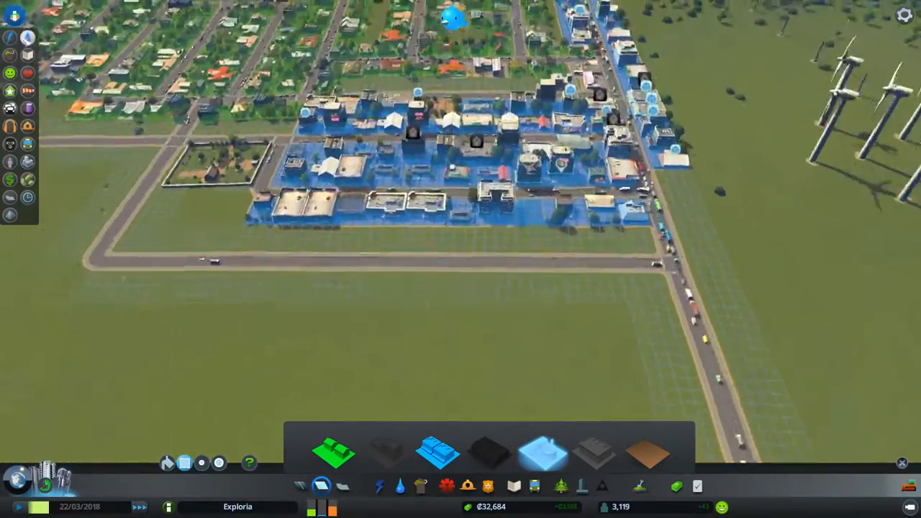
Check the electricity, transport and water info views, then bring up the garbage overview
left_click(380, 487)
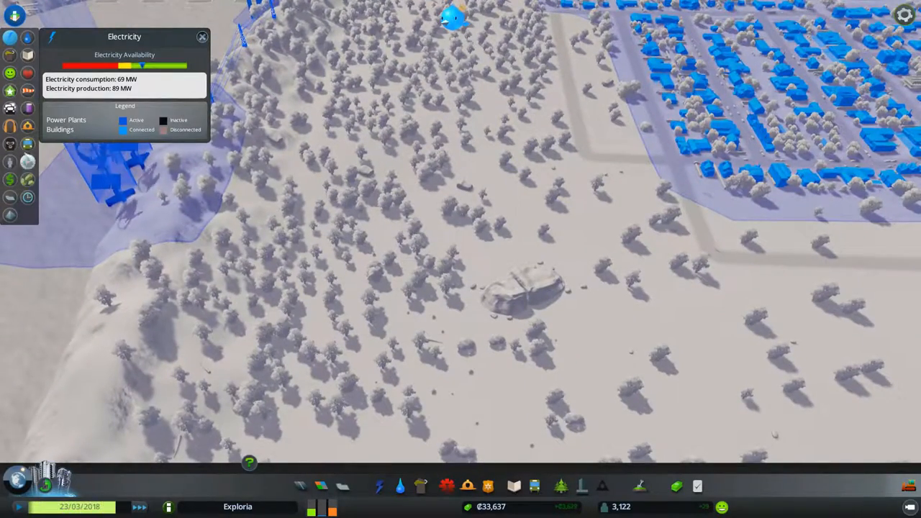
left_click(27, 144)
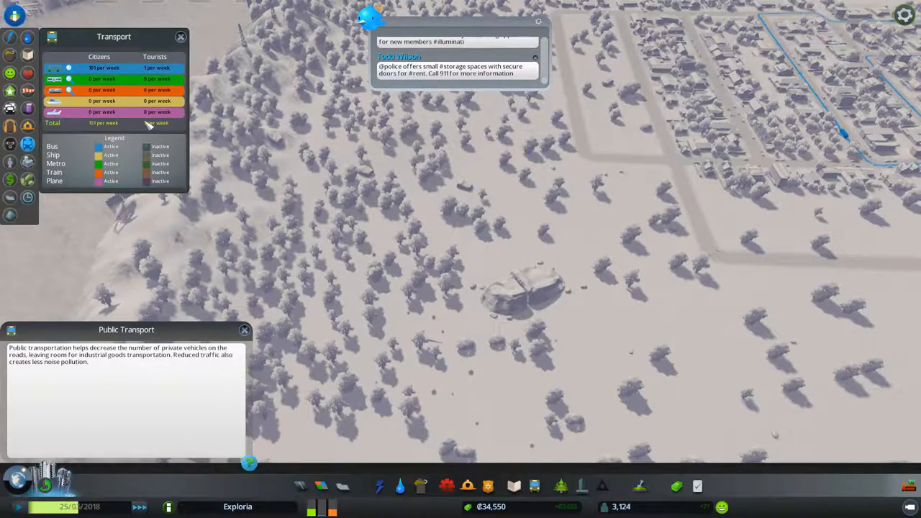
left_click(245, 330)
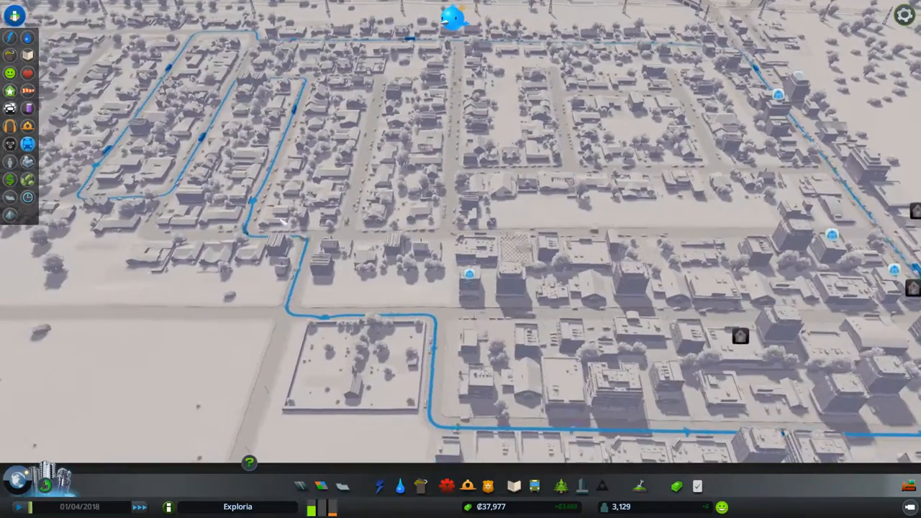
left_click(27, 55)
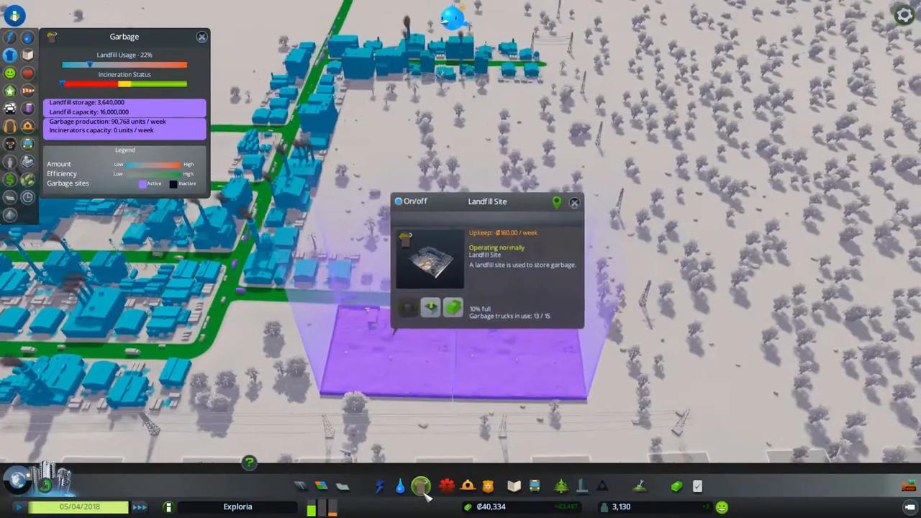
Close the Landfill Site panel showing 10% usage and view garbage levels over the residential grid
left_click(420, 487)
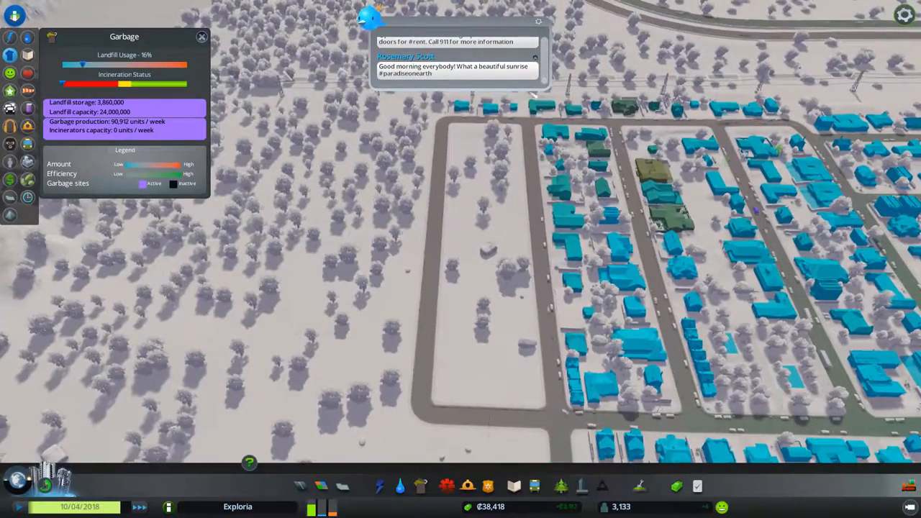
Leave the garbage overview and lay a new two-lane road west of the neighbourhood
left_click(202, 37)
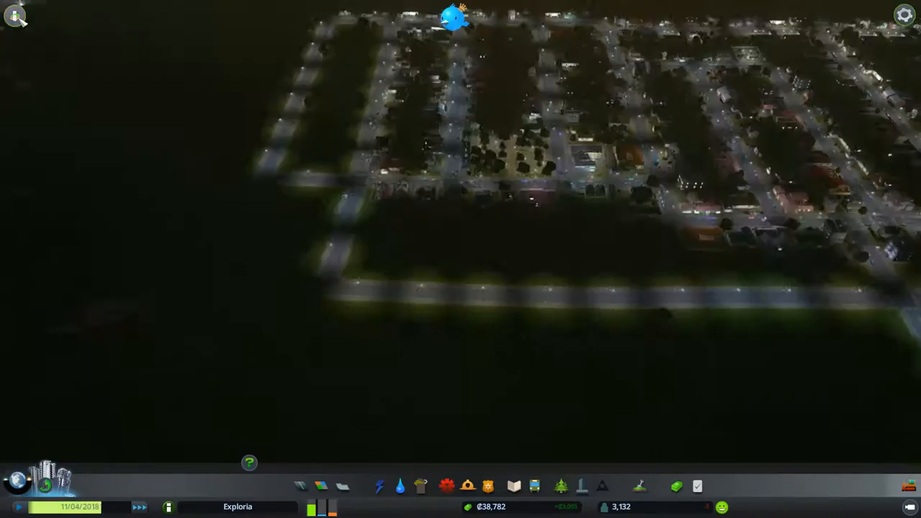
left_click(380, 486)
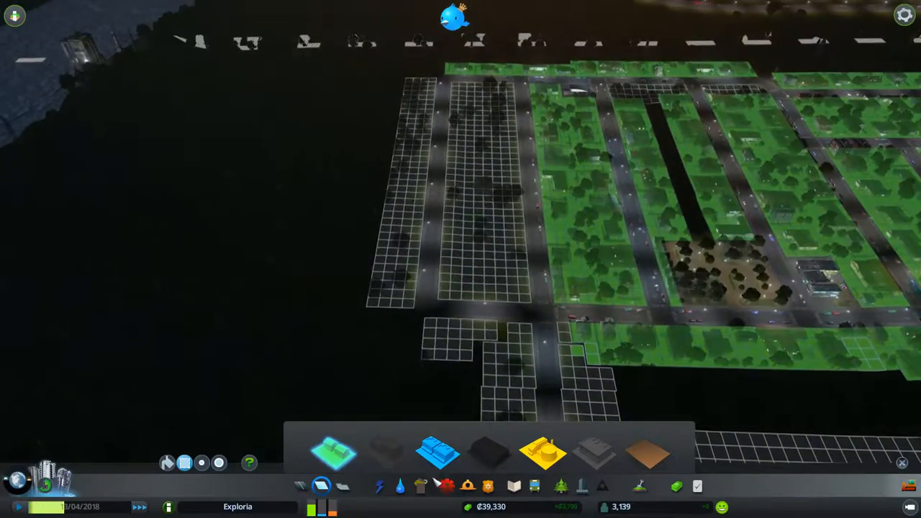
left_click(401, 486)
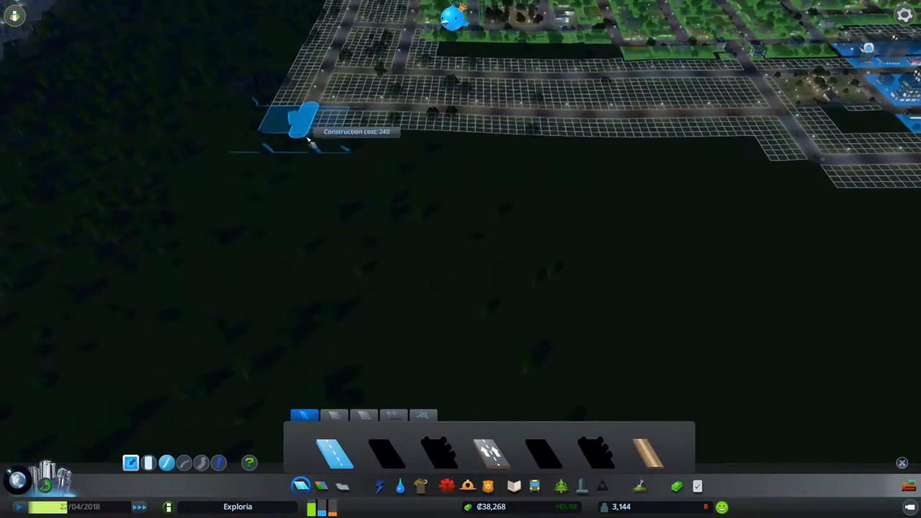
left_click_drag(302, 126, 807, 170)
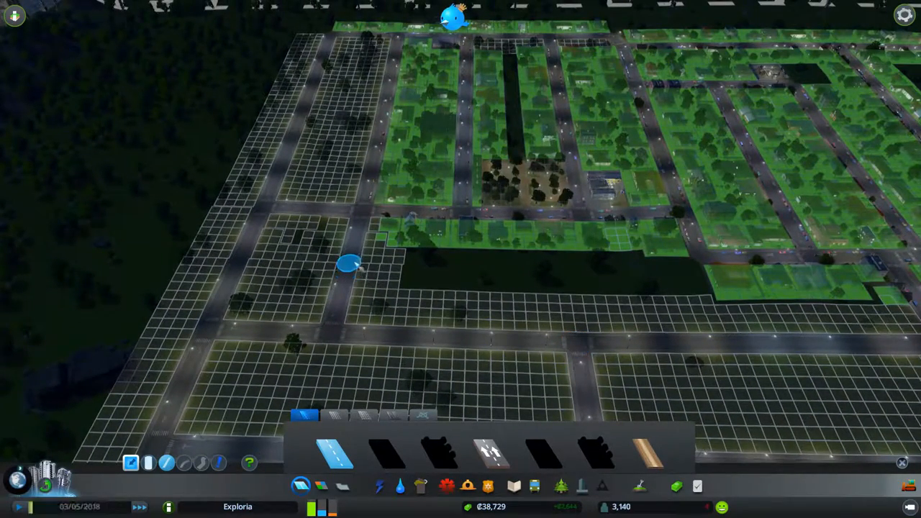
Extend the road grid toward the coast and respond to the new land purchase notification
left_click_drag(345, 265, 631, 272)
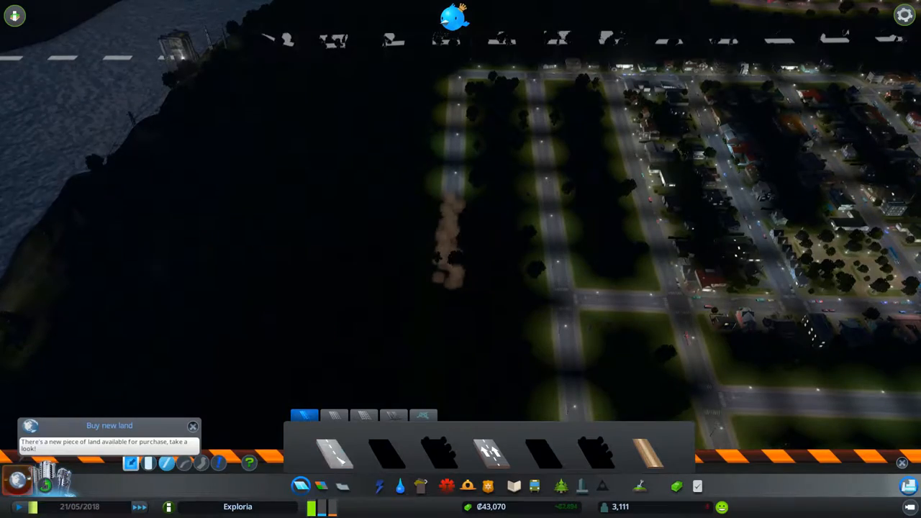
left_click(333, 452)
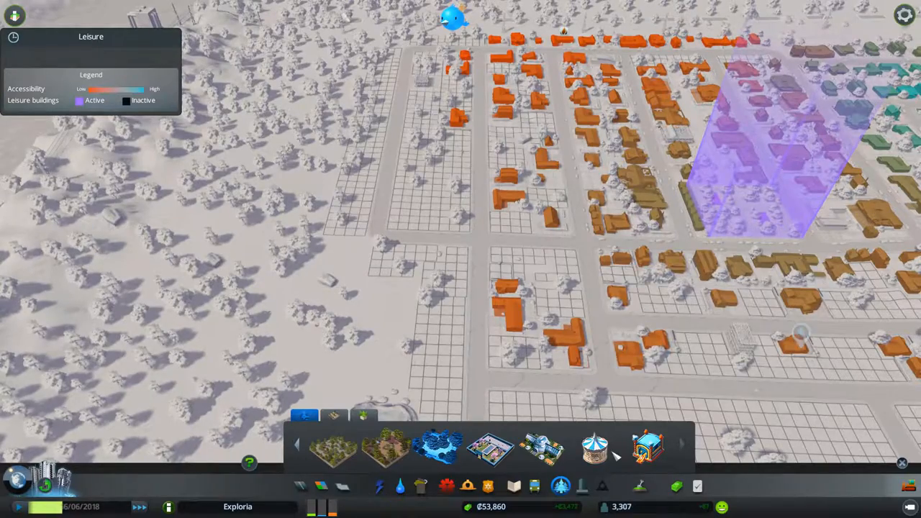
mouse_move(648, 446)
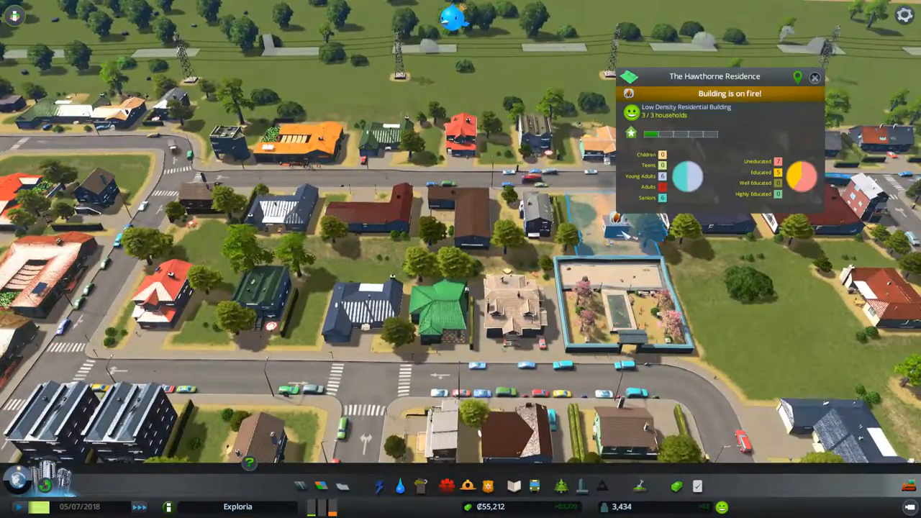
Inspect the police station's status panel and dismiss it before zoning the strip
scroll("down", 3)
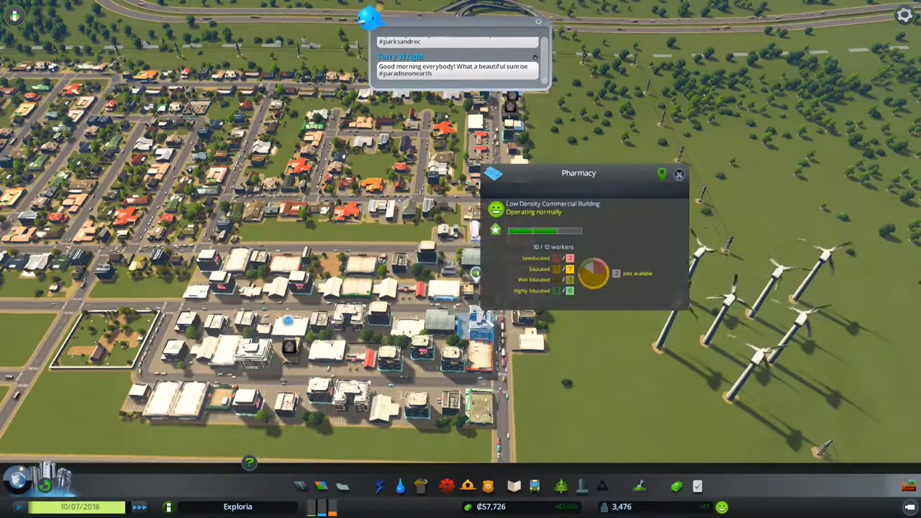
left_click(678, 174)
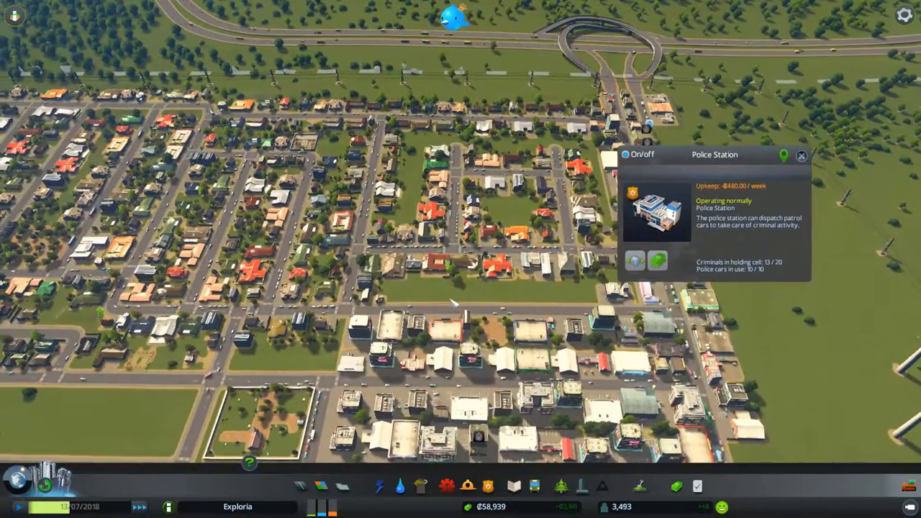
left_click(801, 156)
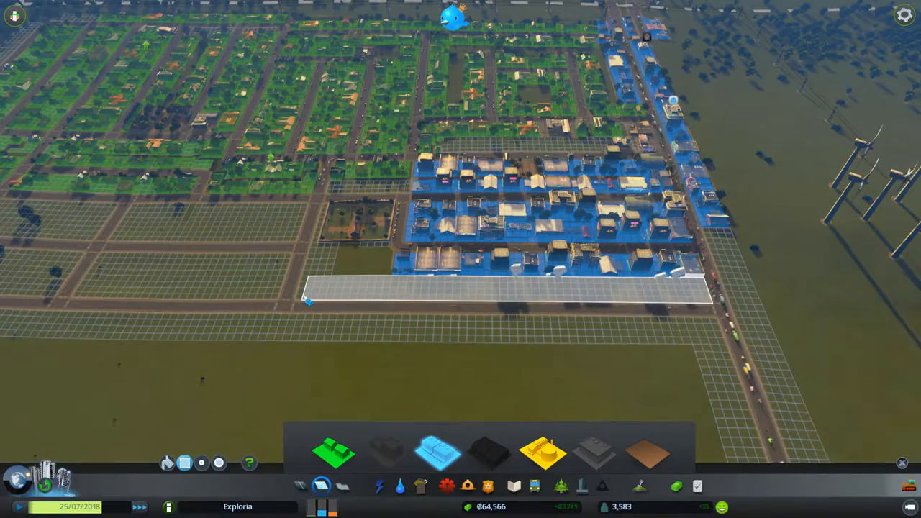
Zone the strip south of the shops commercial and lay a road segment at the south-western edge
left_click(401, 487)
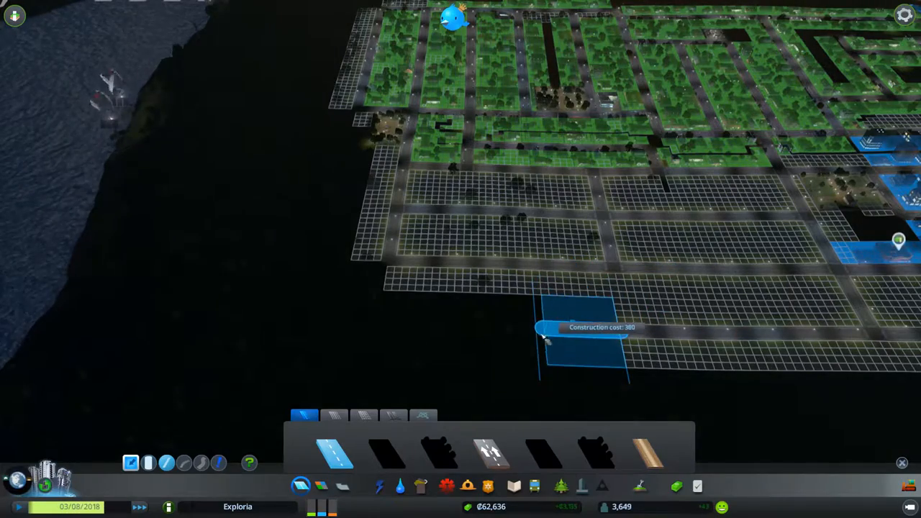
left_click(535, 328)
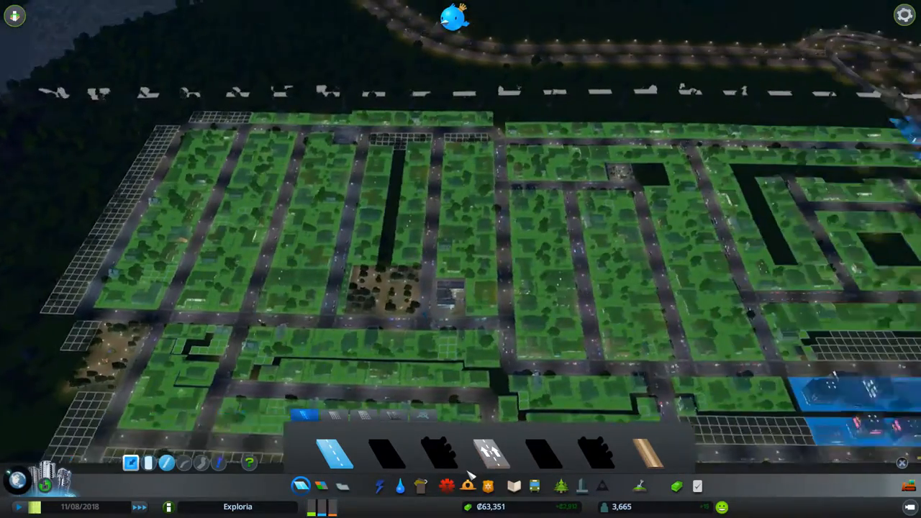
Check health then water coverage and pick the ₡1,500 water tower to build
left_click(488, 486)
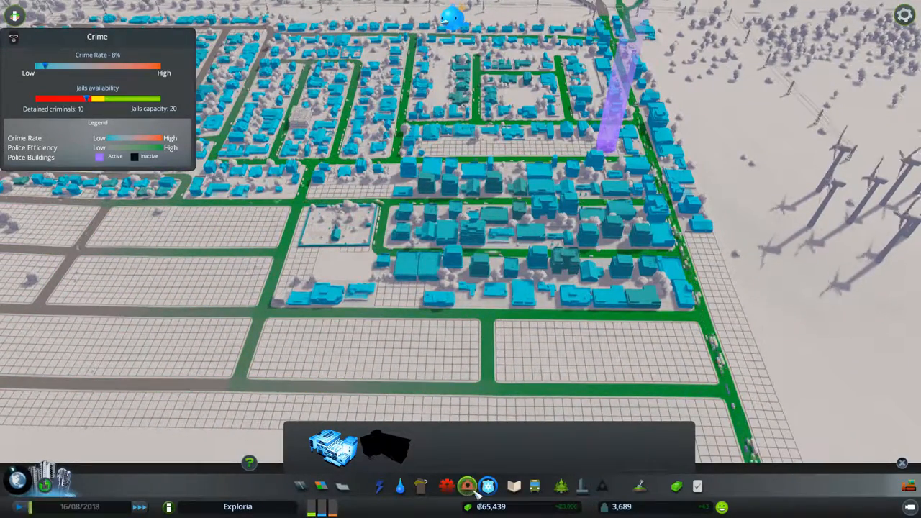
left_click(421, 487)
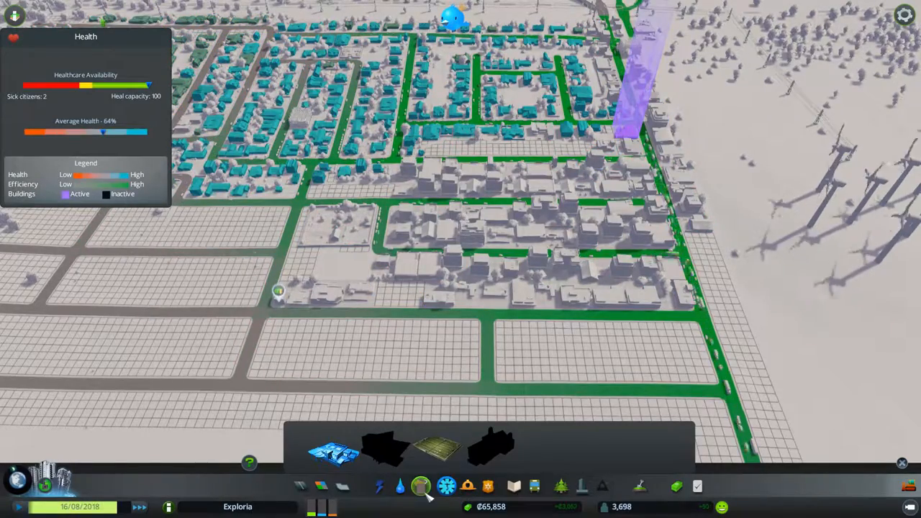
left_click(400, 487)
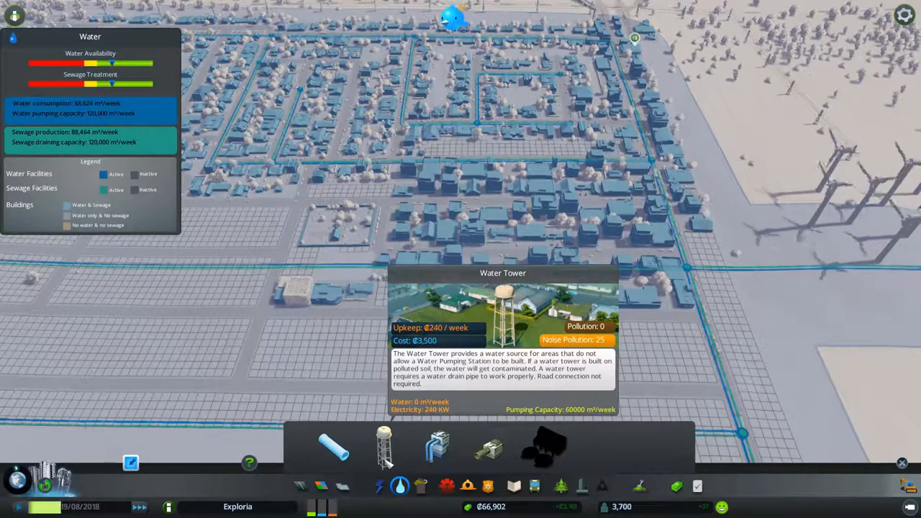
left_click(535, 487)
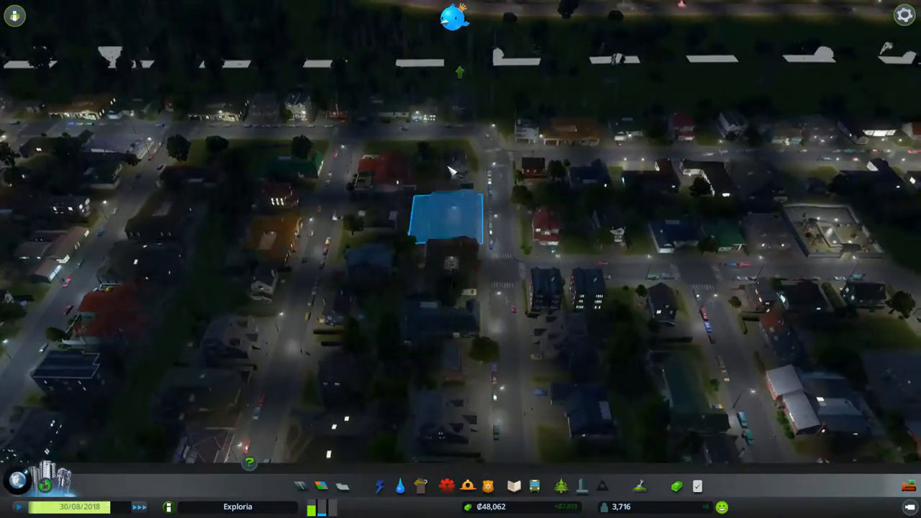
left_click(446, 216)
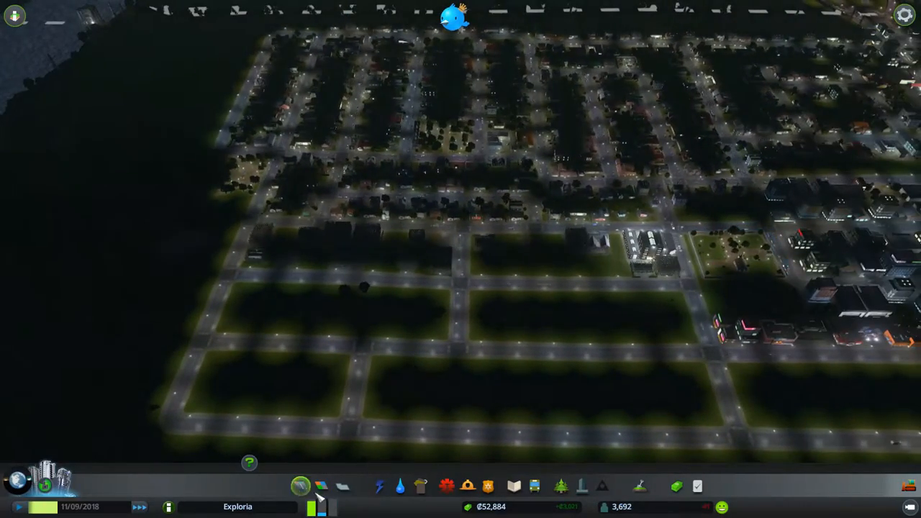
left_click(323, 487)
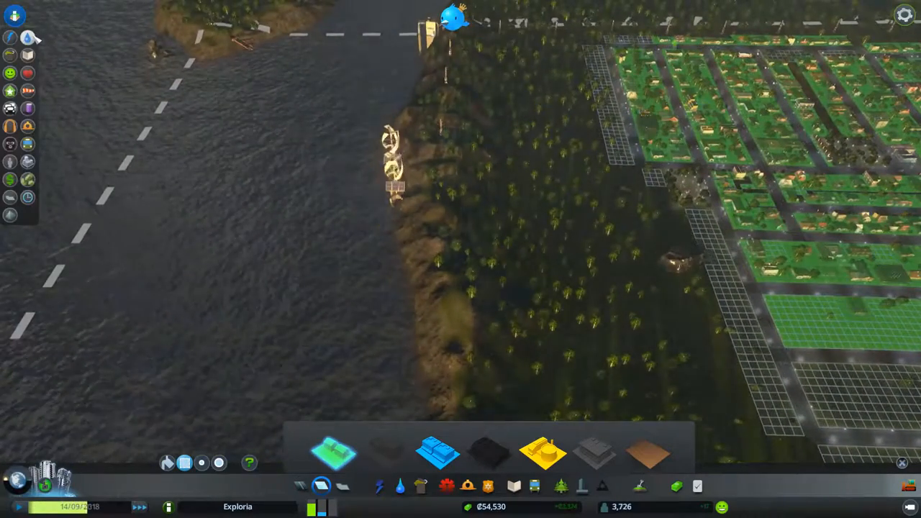
Zone land beside the new roads and place another 20 MW power plant by the shore
left_click(380, 486)
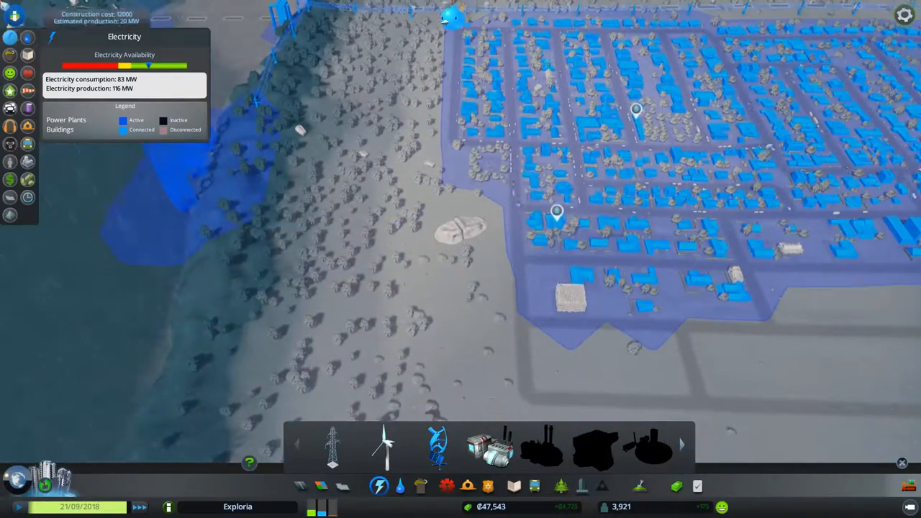
left_click(380, 486)
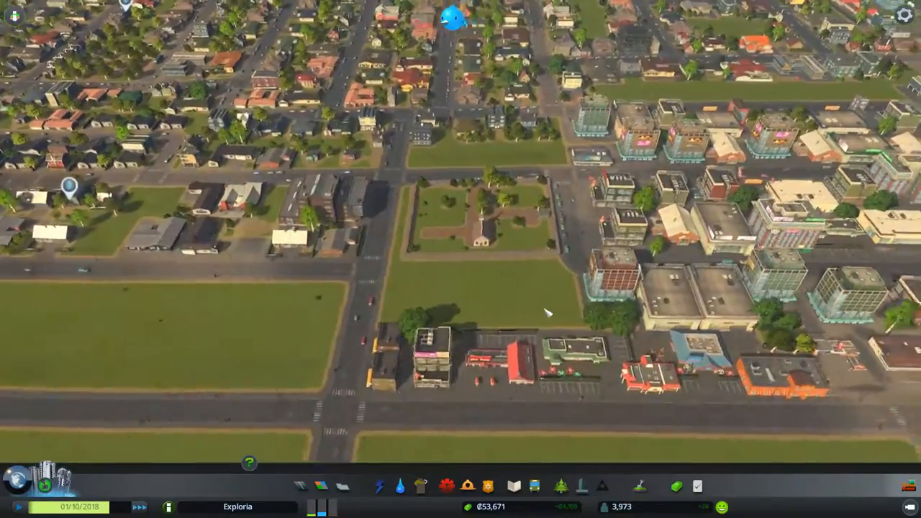
Review elementary school coverage: 426 eligible pupils against 600 capacity
left_click(443, 350)
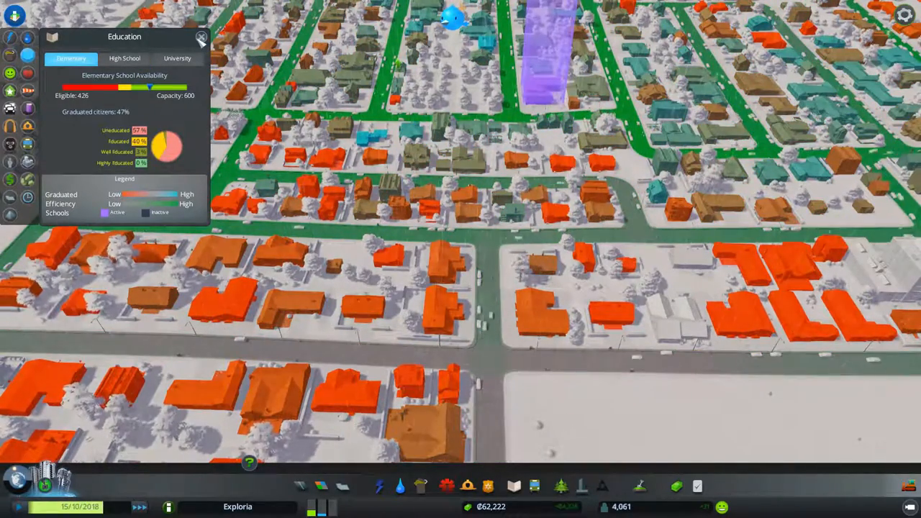
left_click(202, 37)
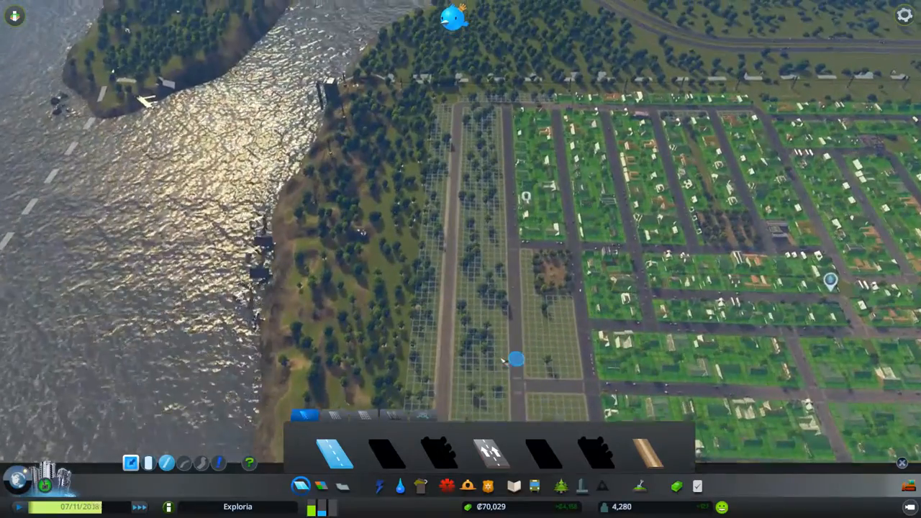
Lay a road through the zoned strip between the riverbank forest and the housing grid
left_click(401, 487)
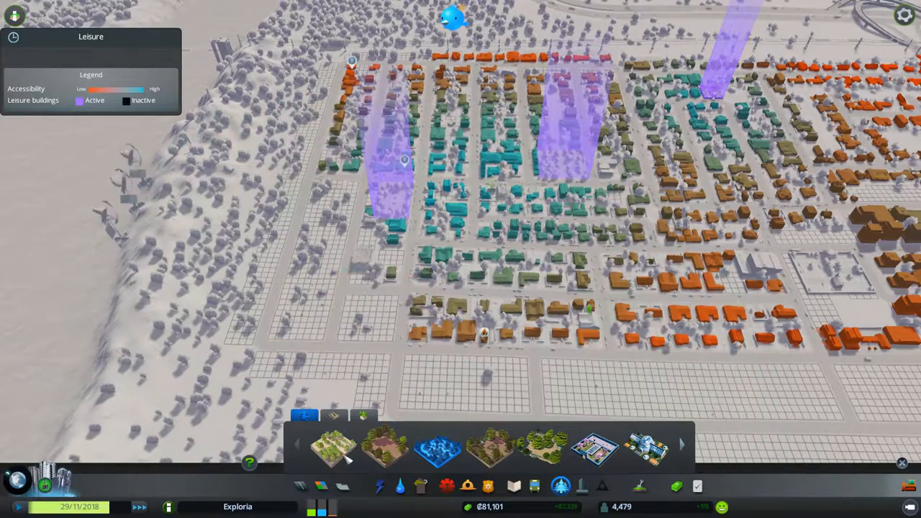
Pick a park from Parks & Plazas while viewing leisure accessibility
left_click(331, 447)
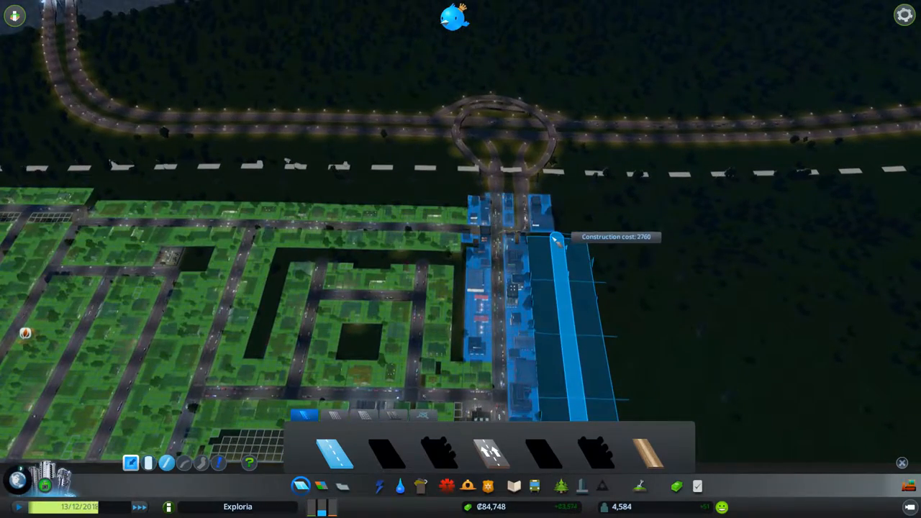
Upgrade the main road south of the roundabout to a four-lane road
left_click(569, 237)
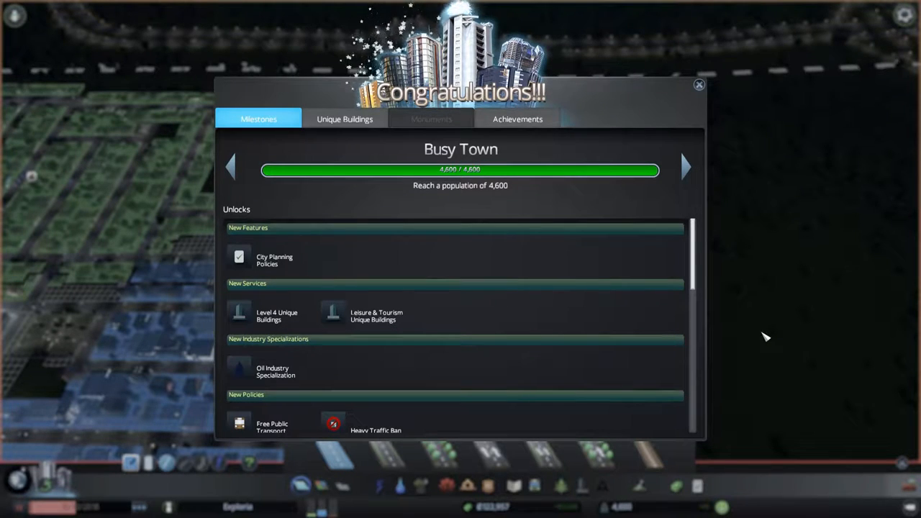
mouse_move(593, 303)
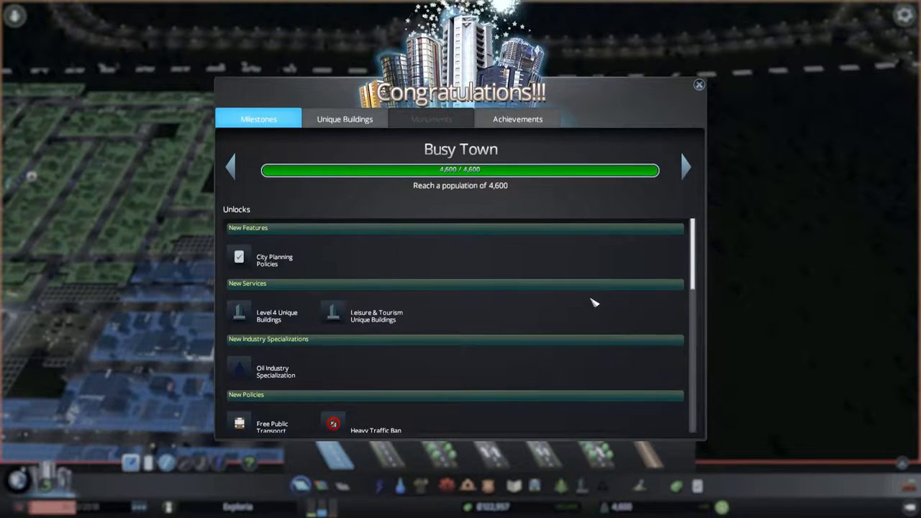
Review the Busy Town milestone unlocks and dismiss the Congratulations window
scroll("down", 3)
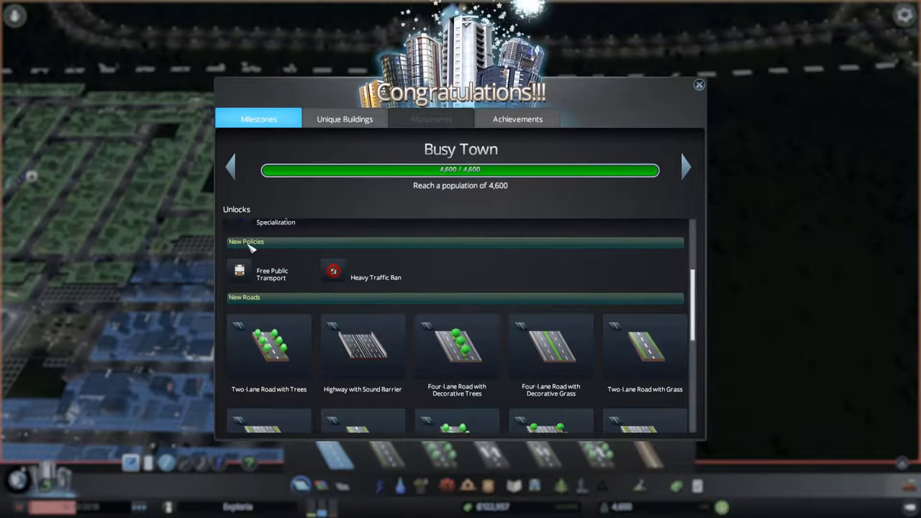
scroll("down", 3)
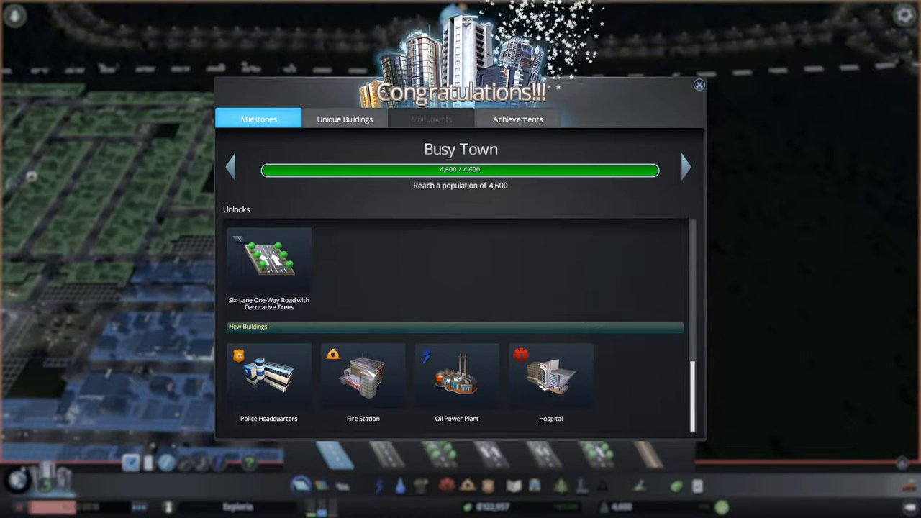
left_click(697, 83)
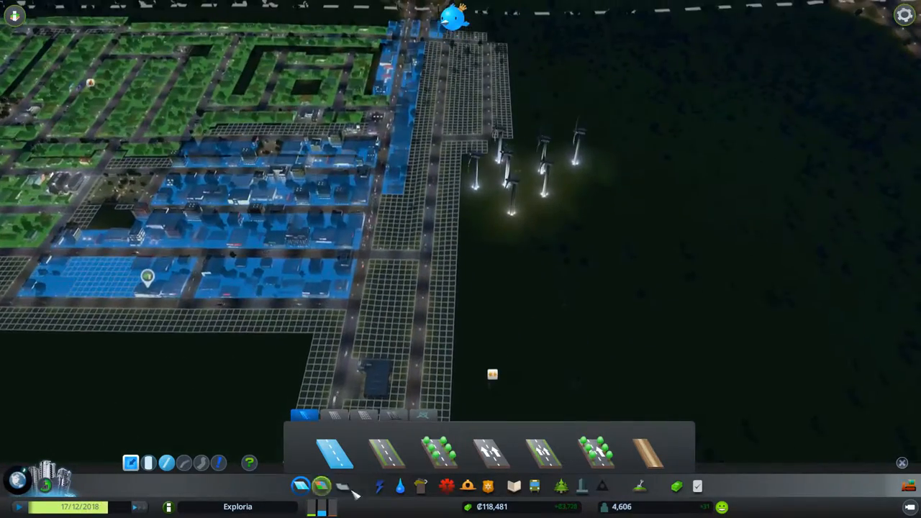
Check electricity output of 108 MW against 78 MW consumption, then return to the night view
left_click(380, 486)
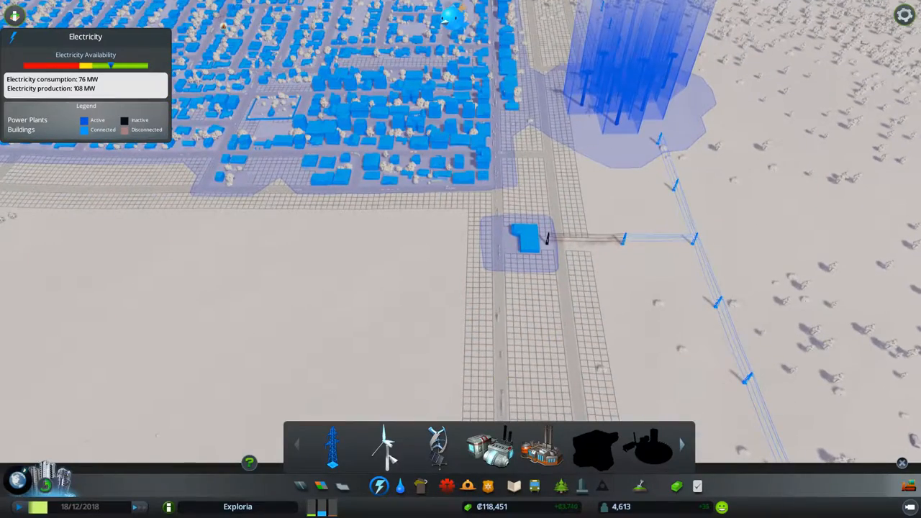
left_click(380, 487)
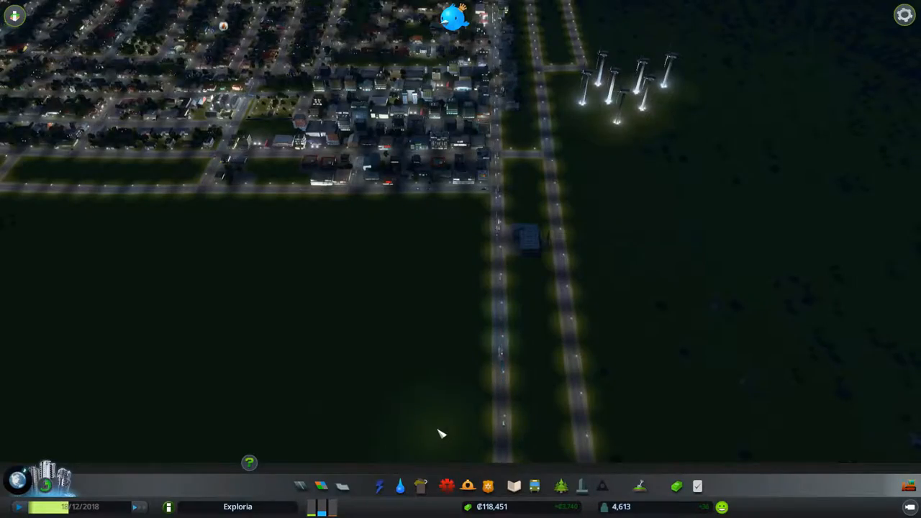
left_click(400, 487)
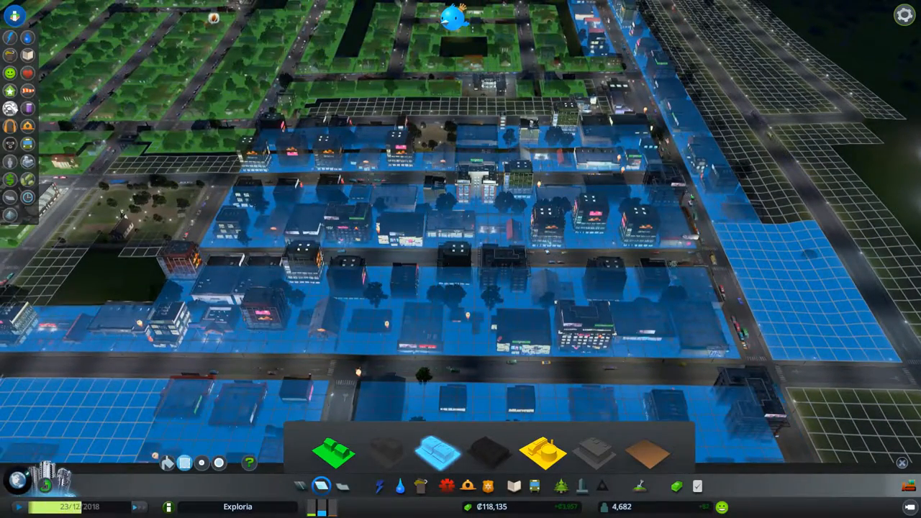
Check congestion at the highway interchange in the Traffic view, then bring up the Roads options
left_click(10, 108)
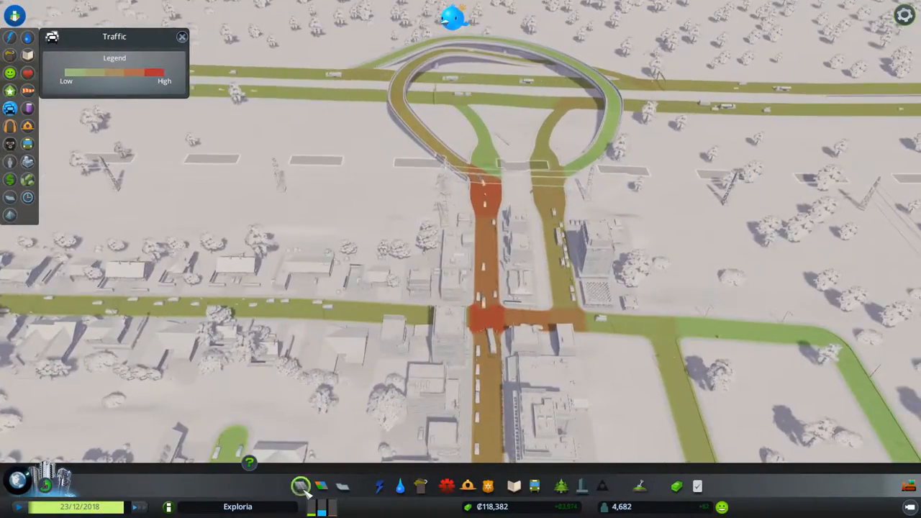
left_click(321, 487)
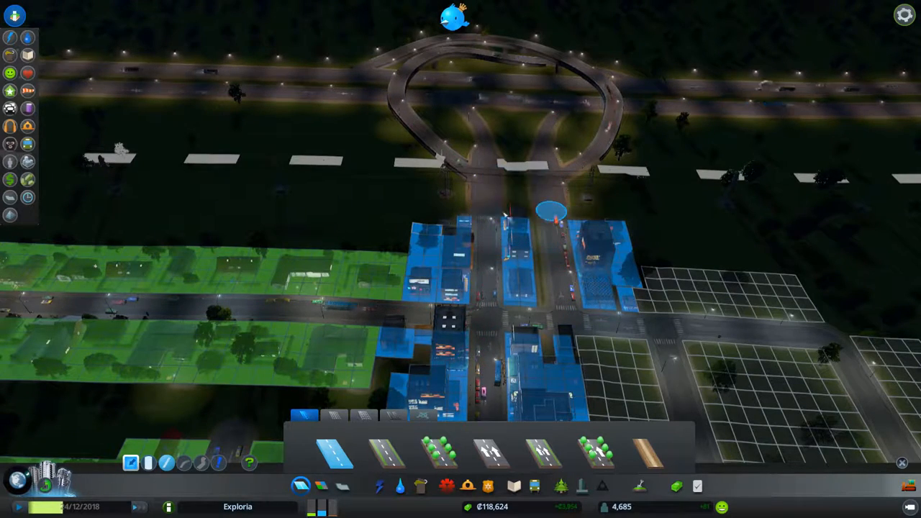
mouse_move(443, 450)
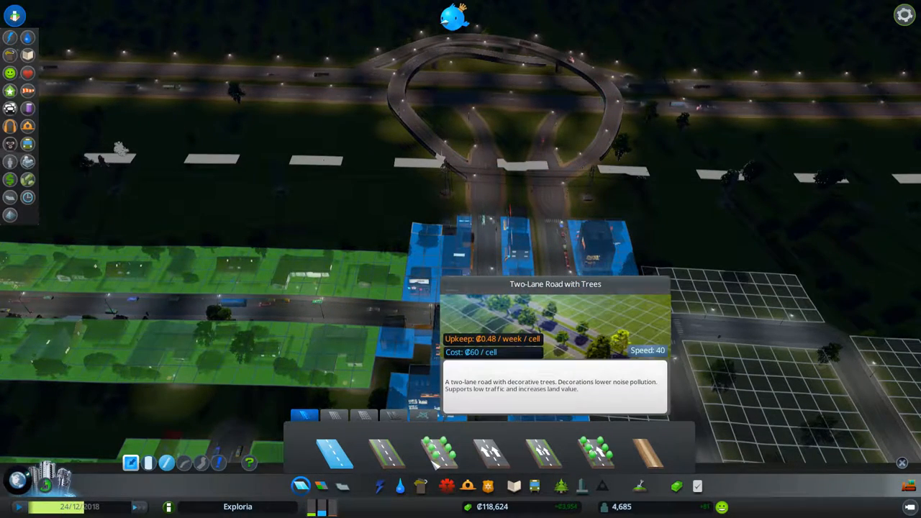
mouse_move(334, 452)
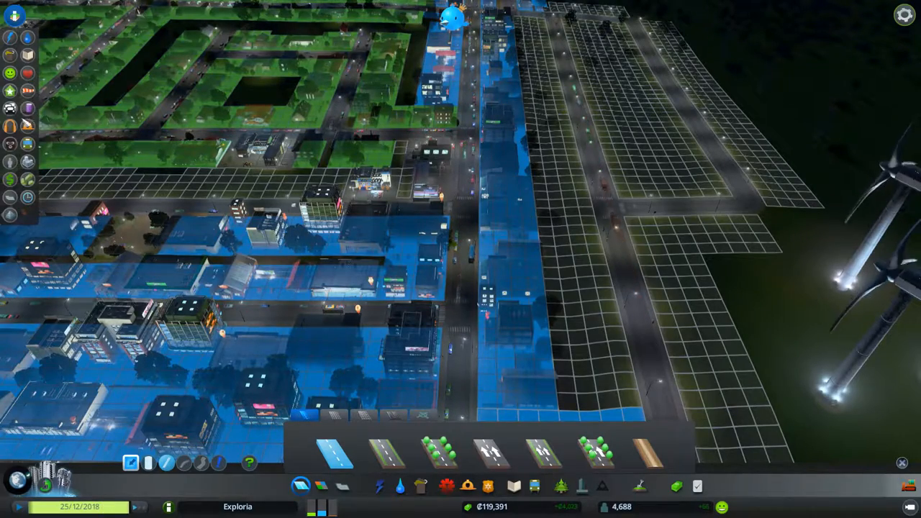
Lay a new road stretch extending south from the commercial district into open land
left_click(12, 108)
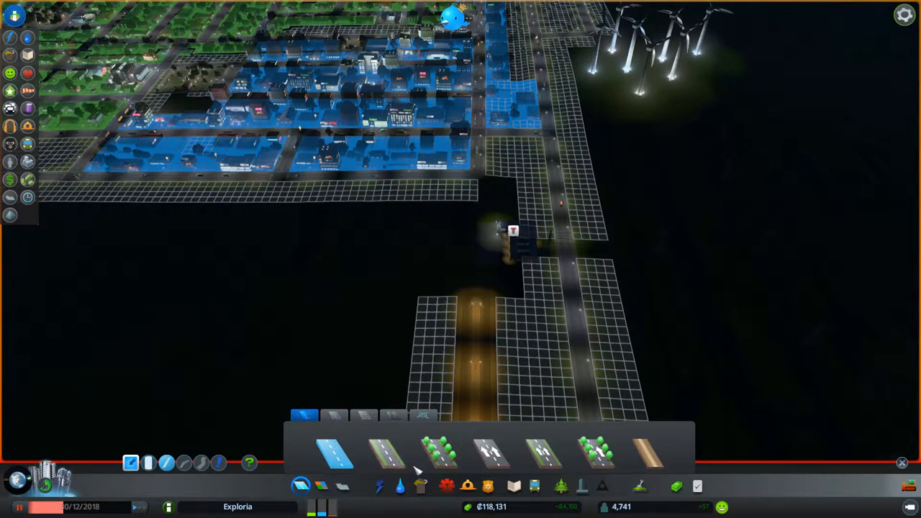
mouse_move(389, 453)
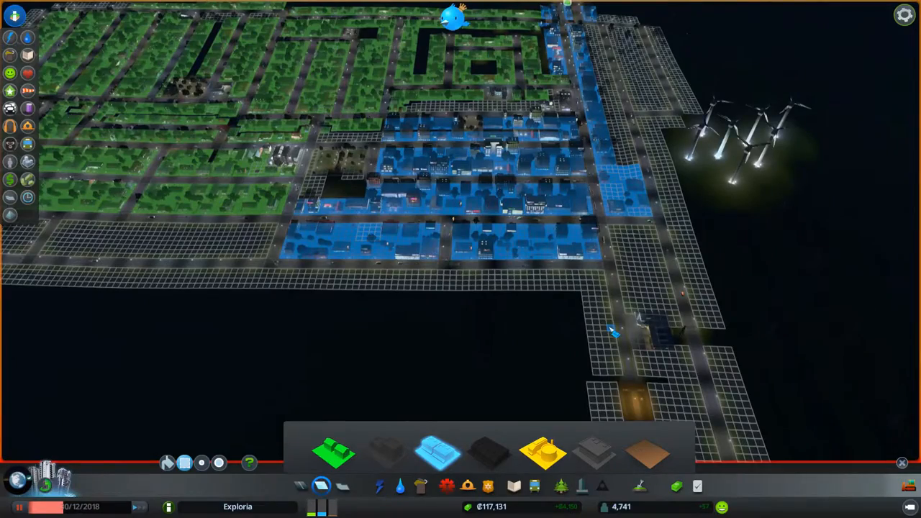
Zoom out over the southern road extension to review the main road for the Four-Lane upgrade
scroll("down", 3)
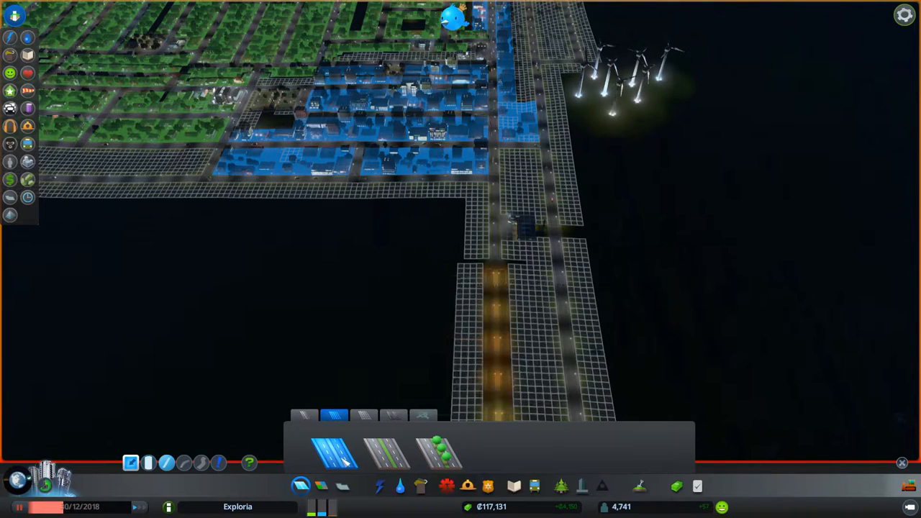
mouse_move(333, 452)
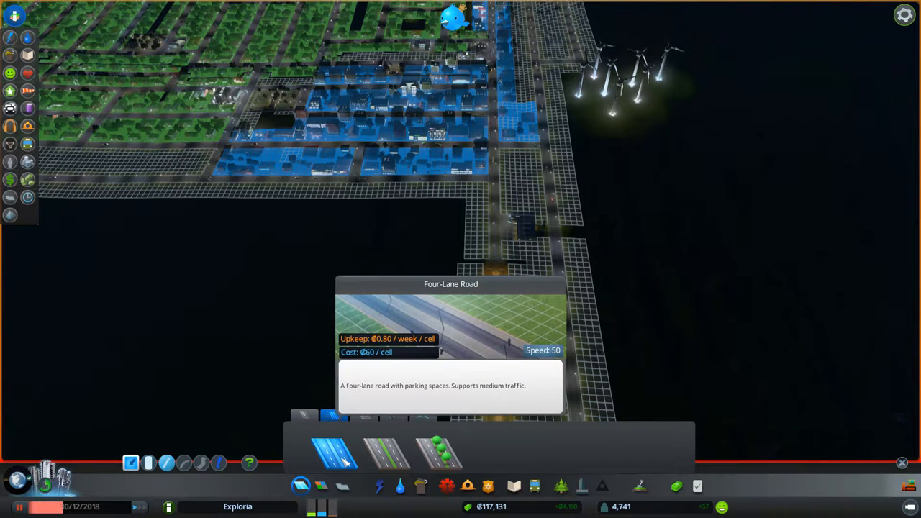